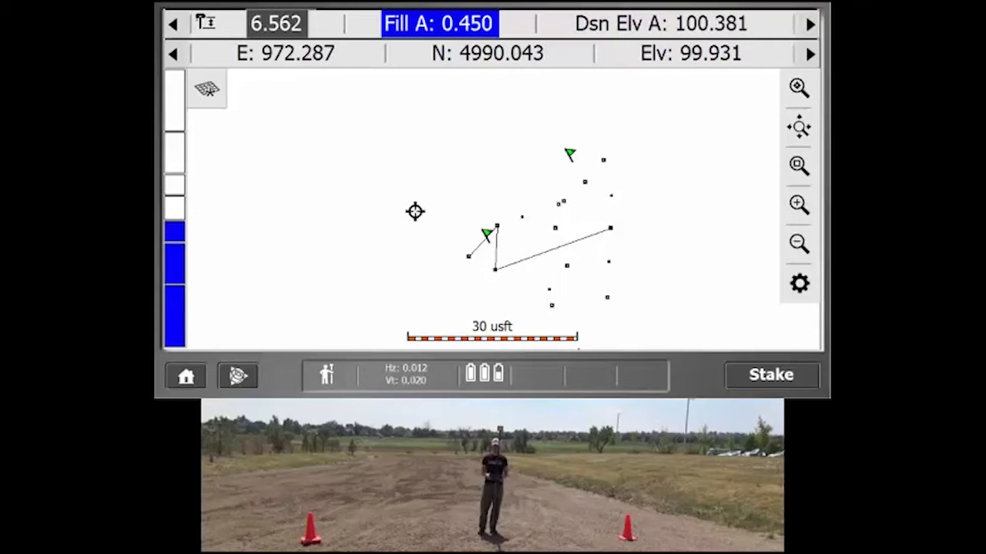
# - Switch the rover from staking out to measuring points
pyautogui.click(185, 376)
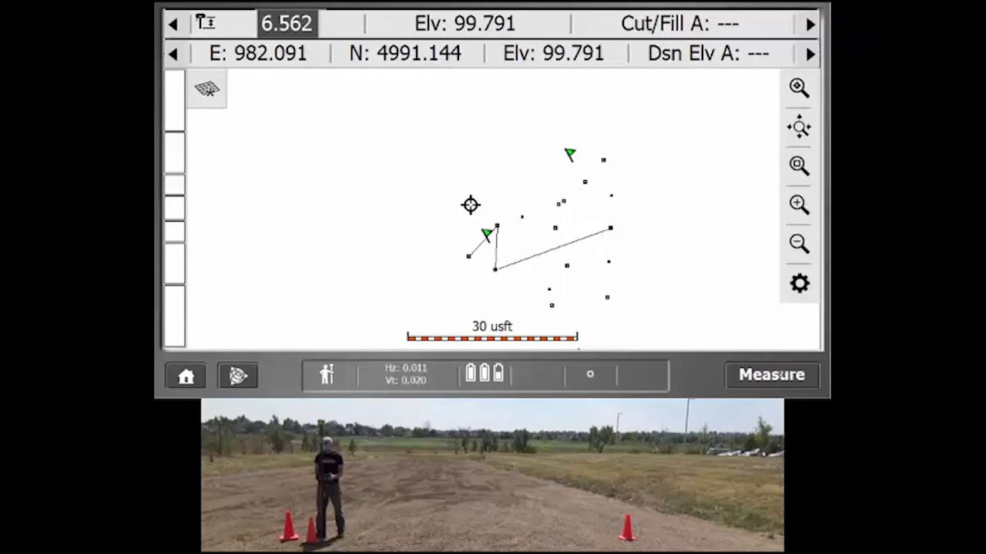
# - Measure the building corner as point BC with code COR
pyautogui.click(770, 376)
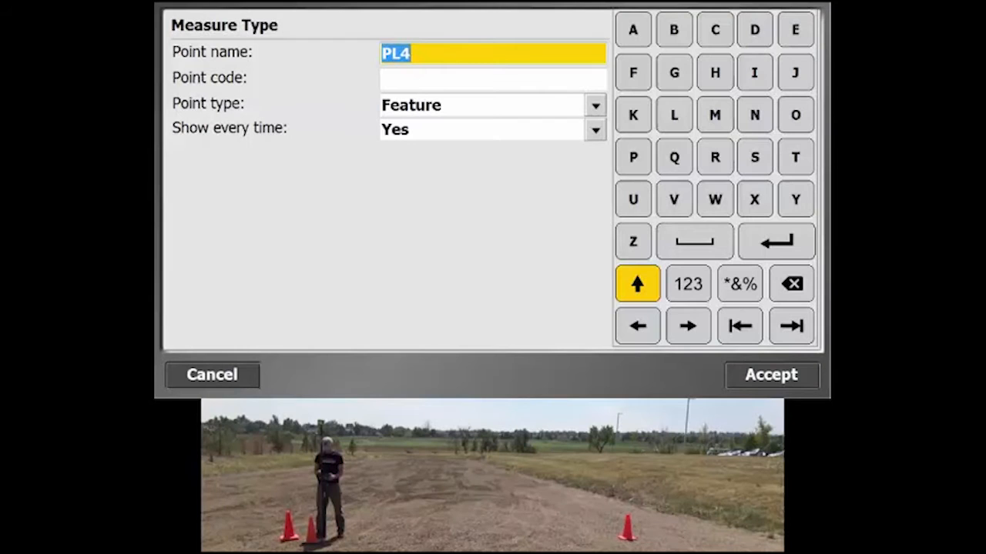
pyautogui.write('BC')
pyautogui.click(492, 79)
pyautogui.write('COR')
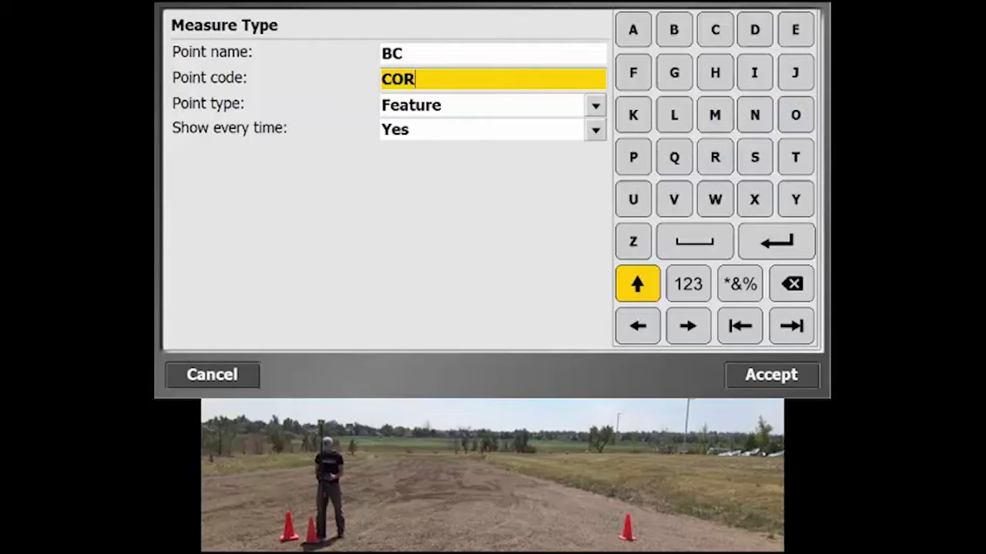
pyautogui.click(770, 376)
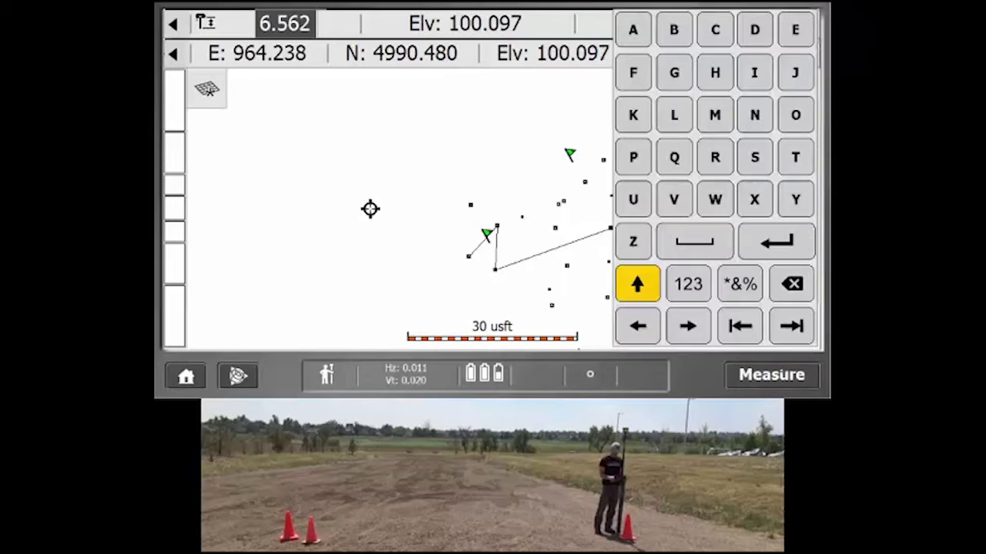
# - Measure the second corner as point BC1 with code COR
pyautogui.click(770, 375)
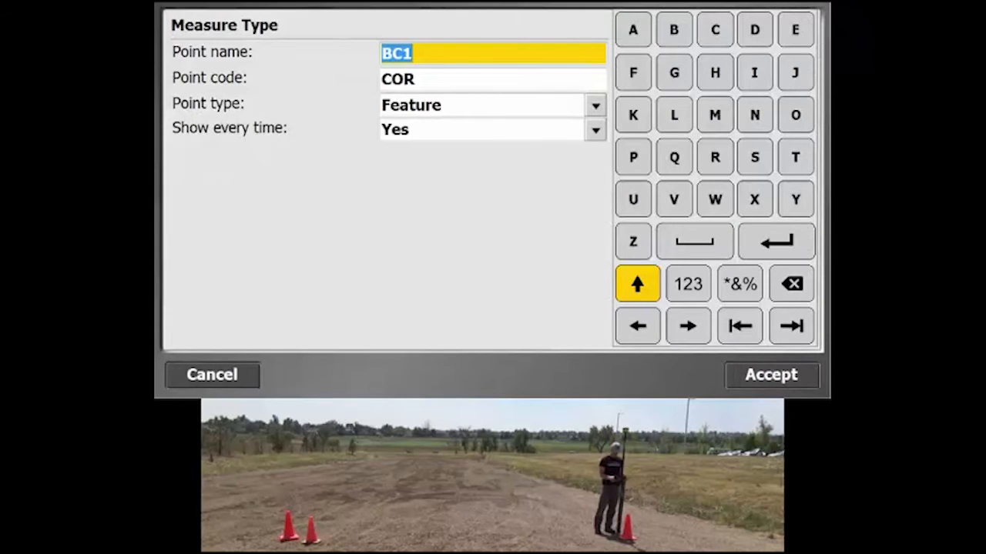
pyautogui.click(770, 375)
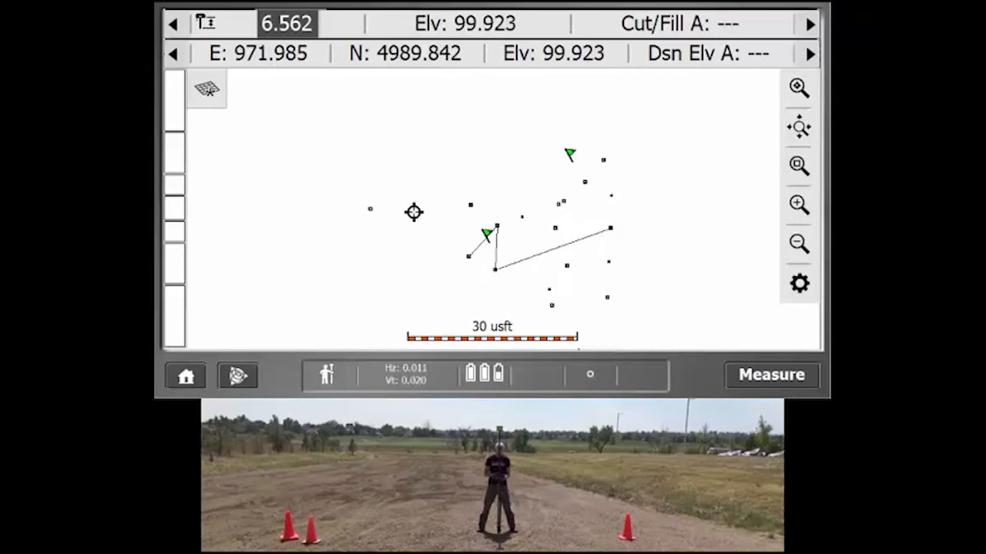
# - From Home, go through COGO and Create Points/Arcs to the Create Circle (radius) tool
pyautogui.click(185, 376)
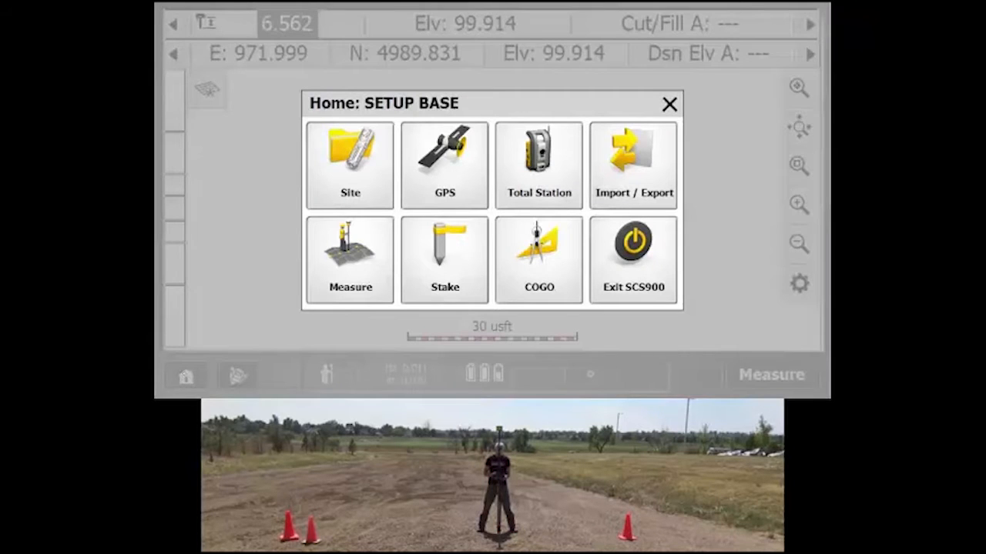
pyautogui.click(539, 259)
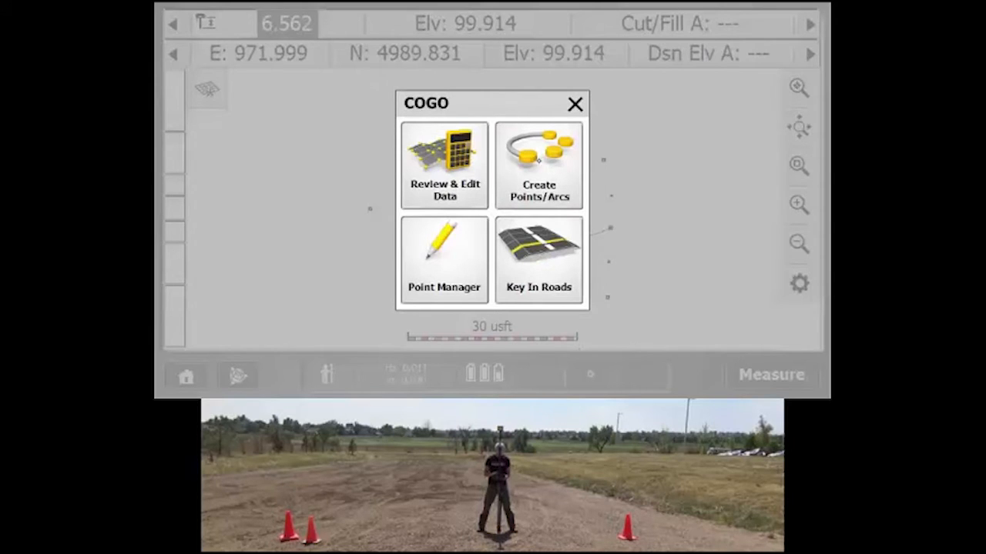
pyautogui.click(539, 166)
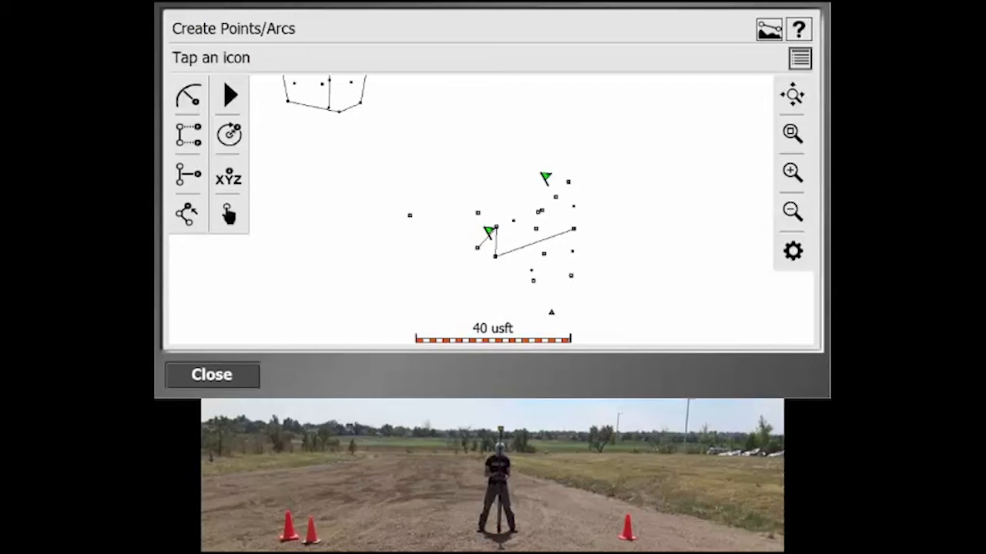
pyautogui.click(228, 96)
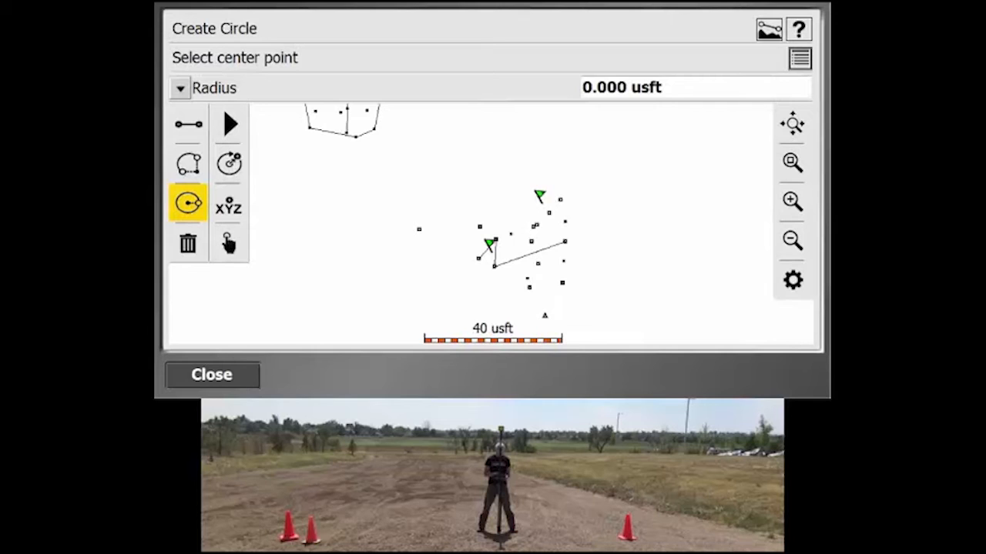
# - Draw Circle1 with a 15 usft radius centred on the first corner point
pyautogui.click(419, 229)
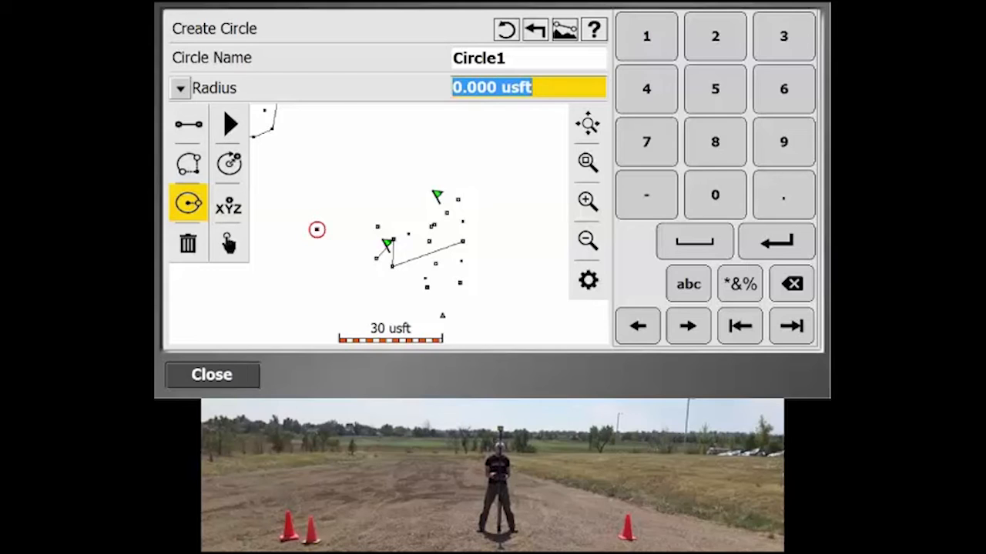
pyautogui.click(715, 88)
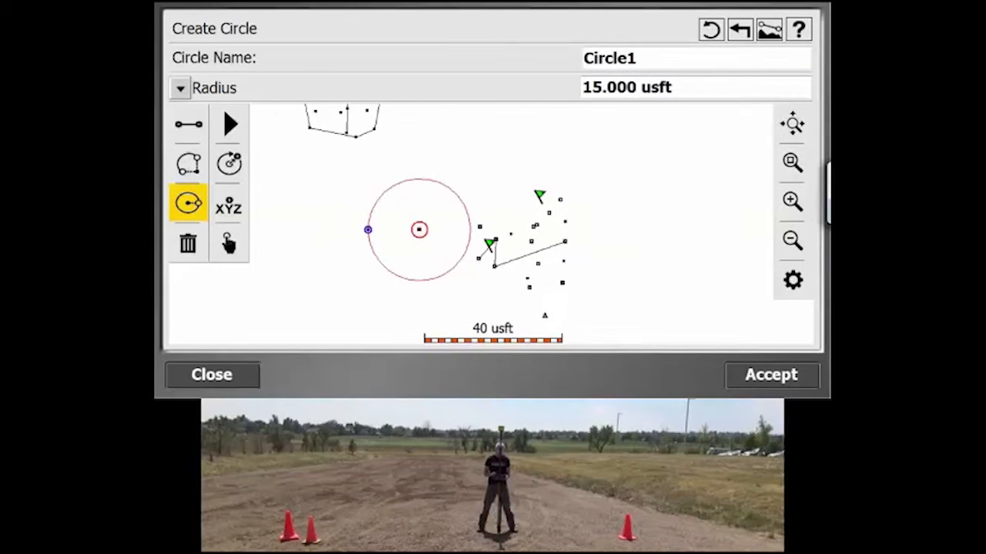
pyautogui.click(770, 376)
pyautogui.write('SWI')
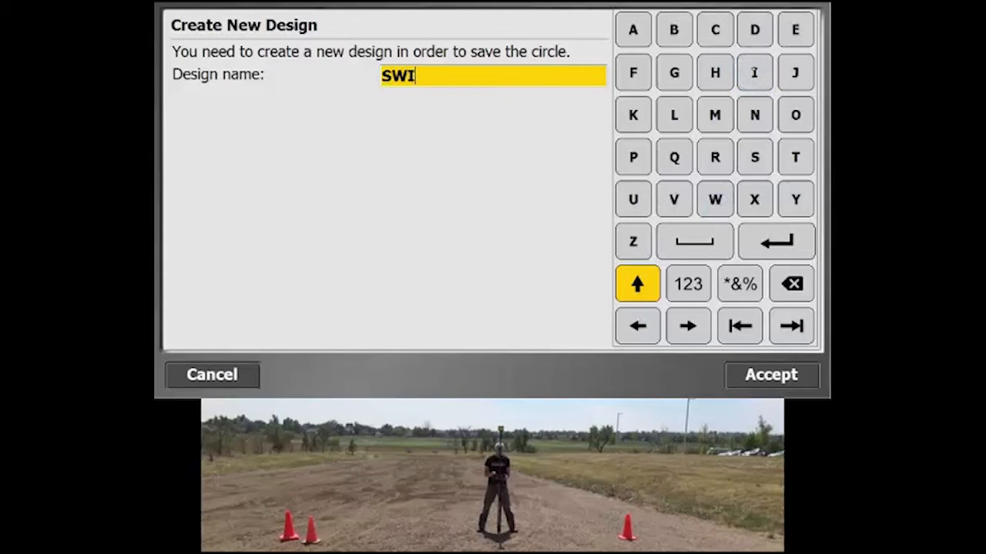
# - Finish the new design name and save the 15 usft circle into it
pyautogui.click(755, 114)
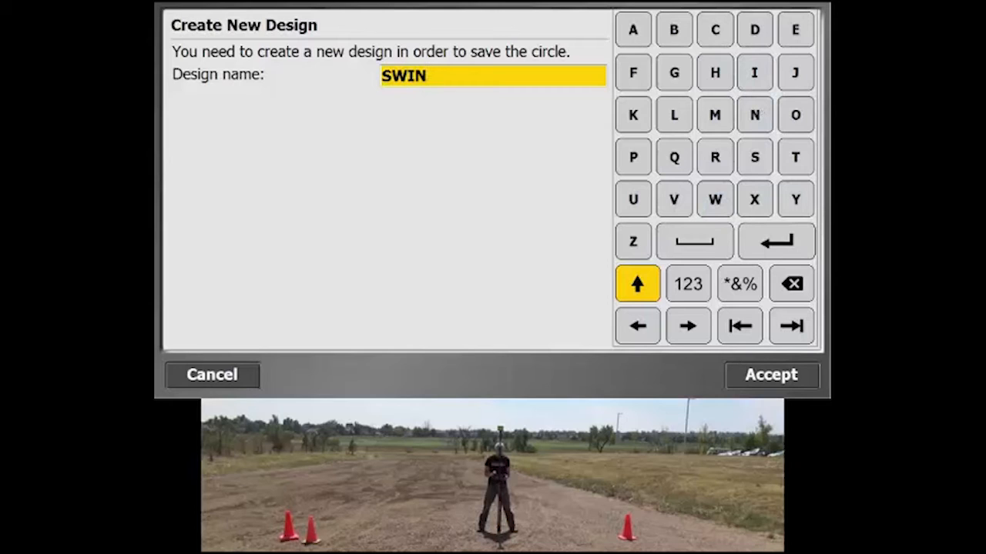
pyautogui.click(795, 157)
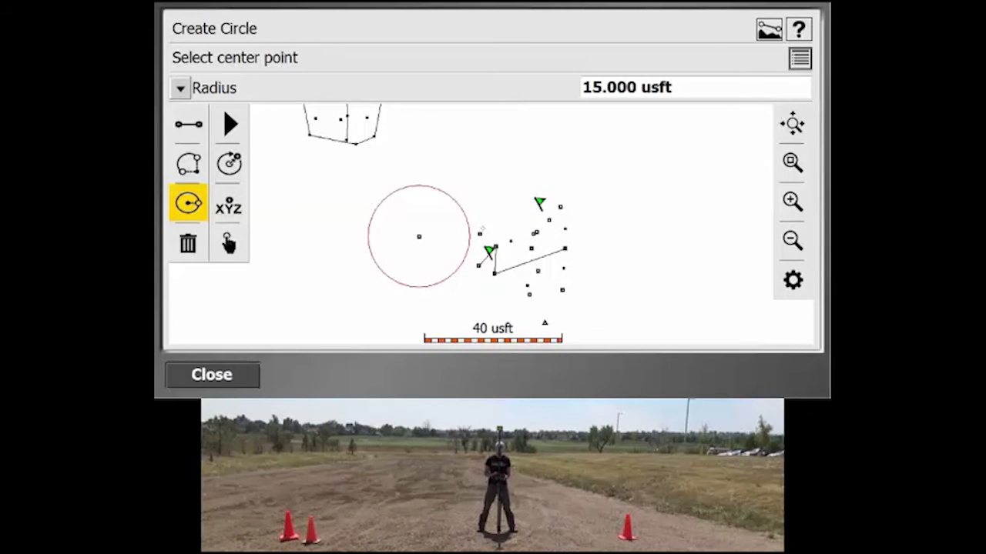
# - Centre the second 18.7 usft circle on the other corner point
pyautogui.click(479, 234)
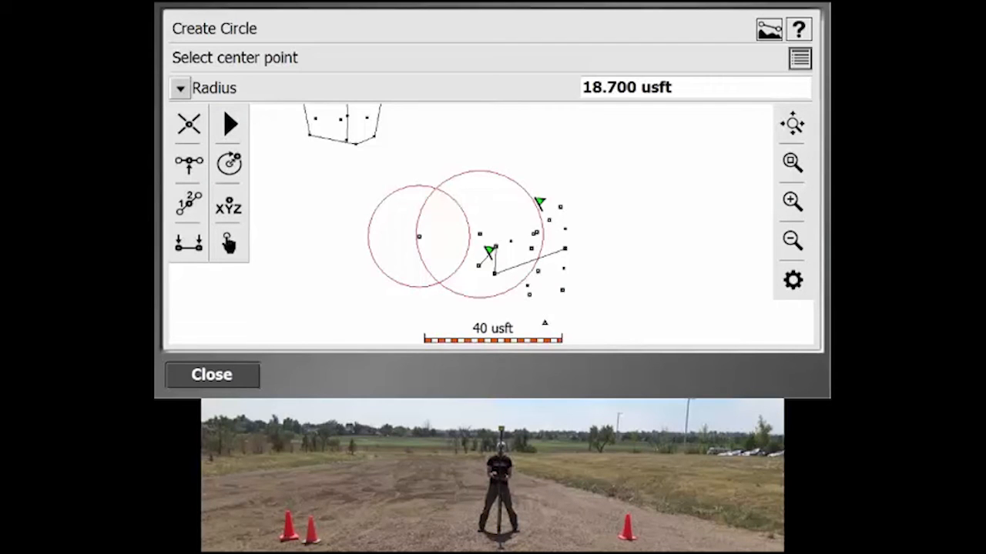
# - Browse the Icon Help list, then start the Intersection tool
pyautogui.click(798, 28)
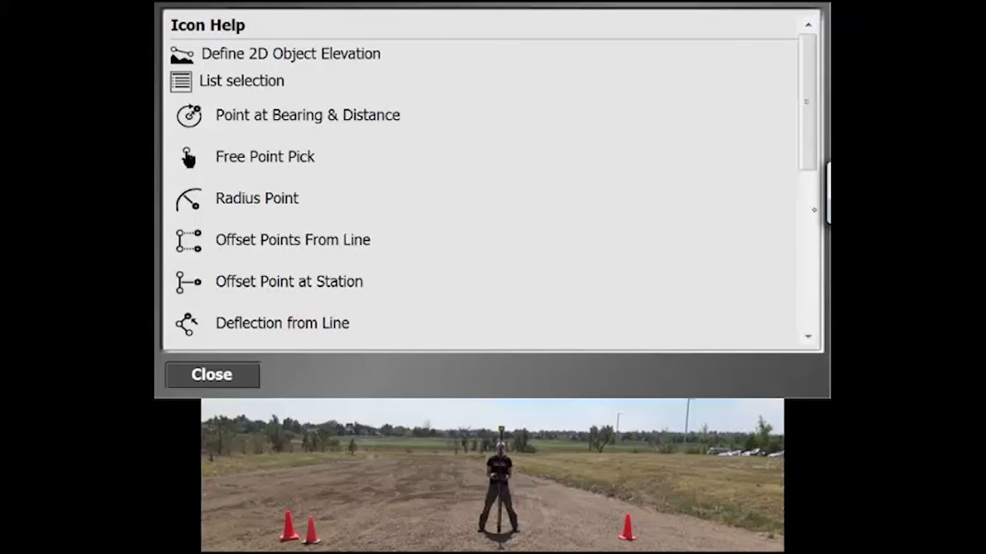
pyautogui.scroll(-3)
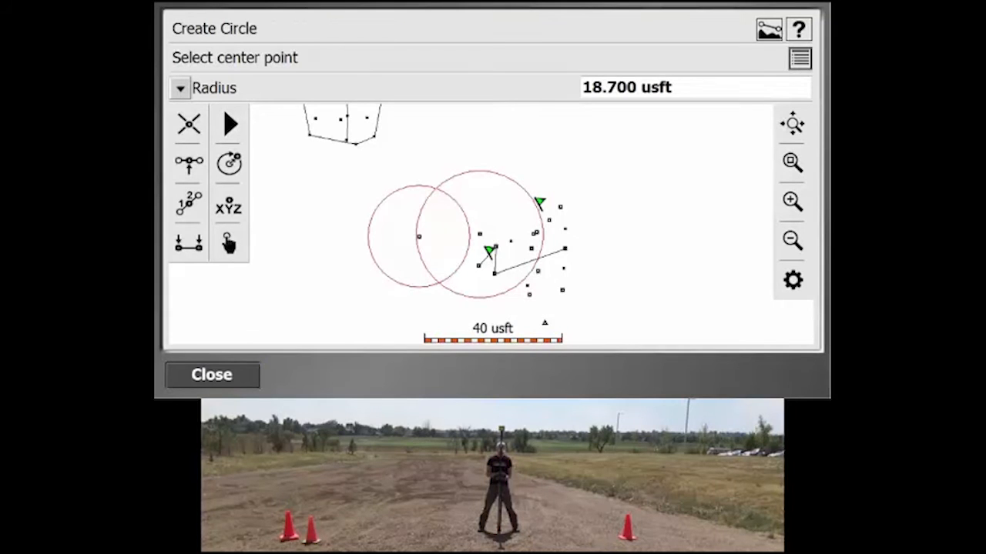
pyautogui.click(187, 124)
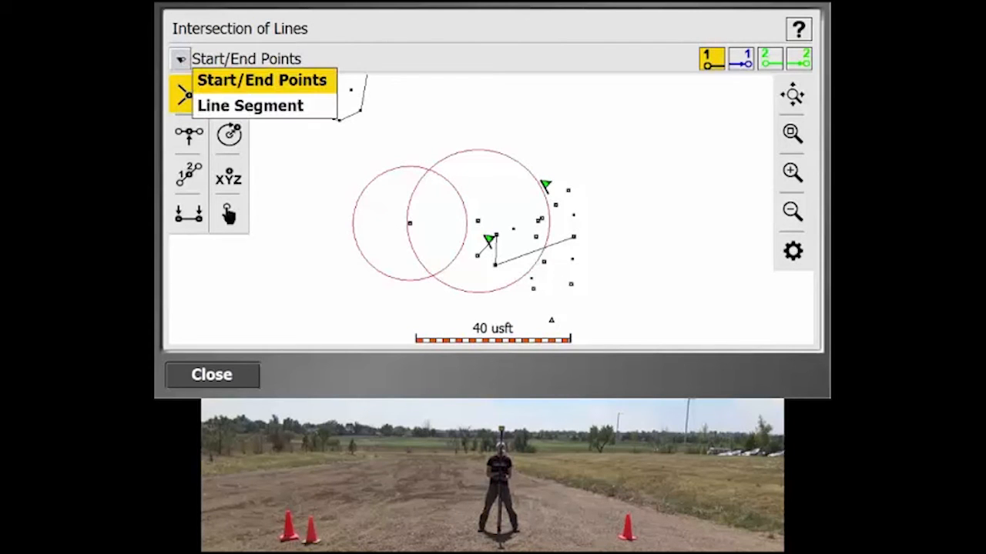
# - Intersect the left circle as line 1 with the right circle as line 2 and accept the crossing
pyautogui.click(249, 105)
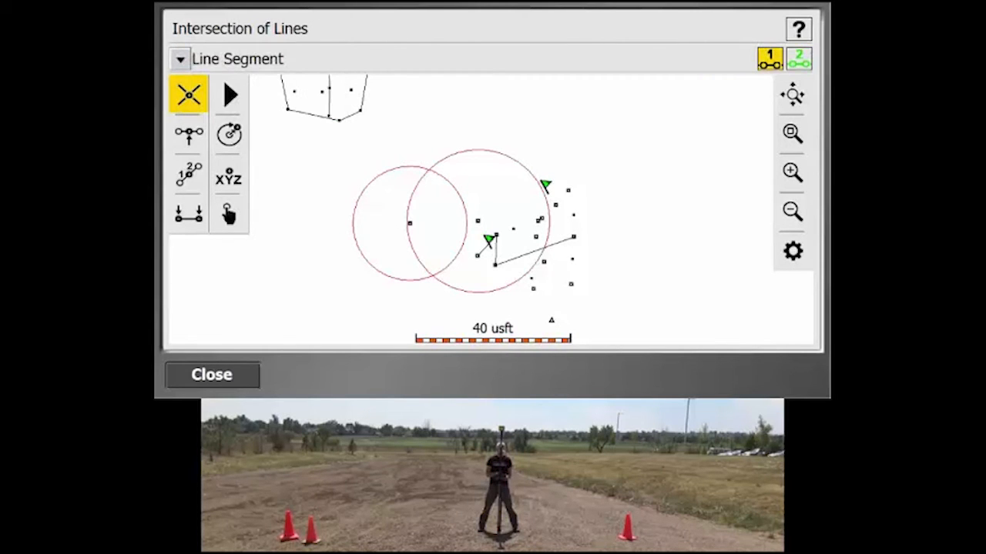
pyautogui.click(798, 59)
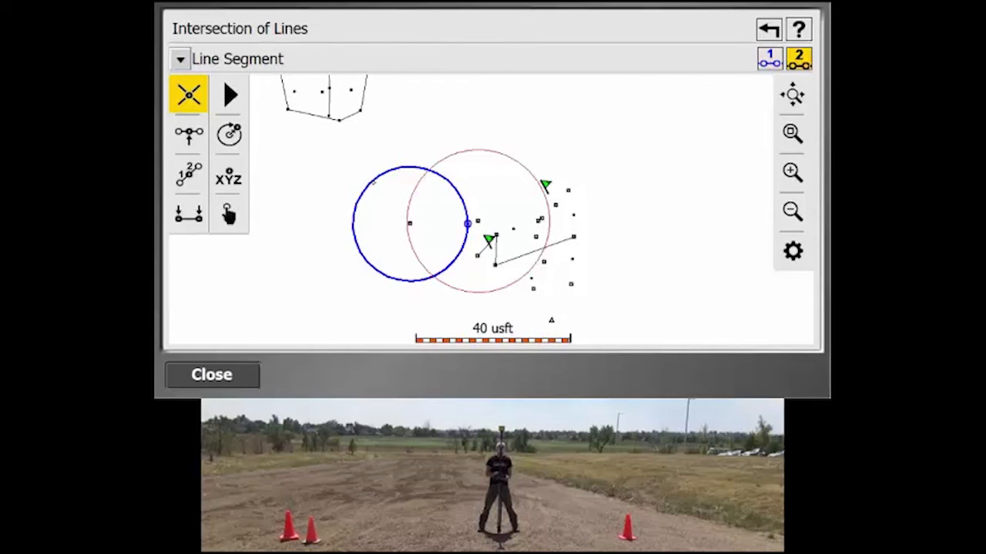
pyautogui.click(478, 223)
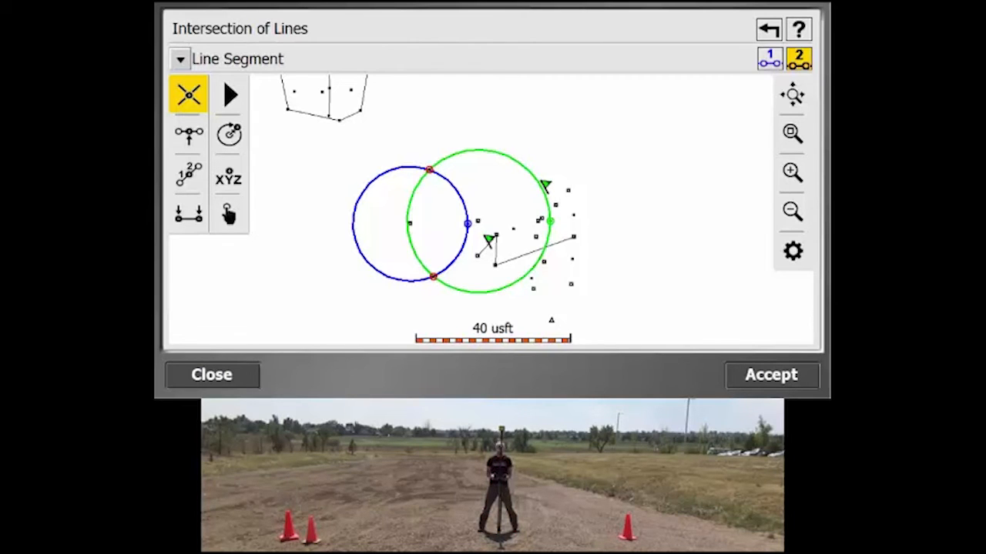
pyautogui.click(770, 376)
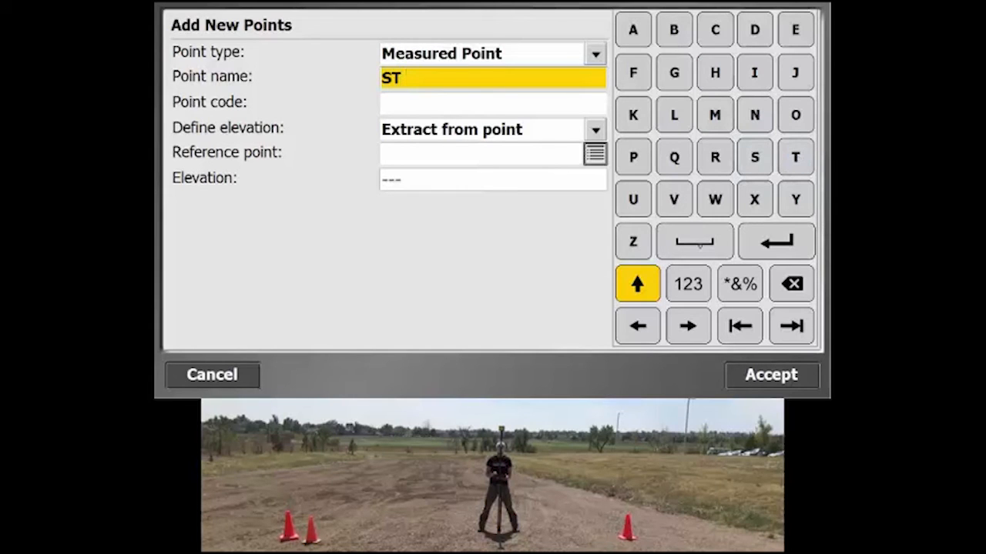
# - Name the intersection point ST1, then SW1 after the invalid-name errors
pyautogui.click(687, 284)
pyautogui.write('1')
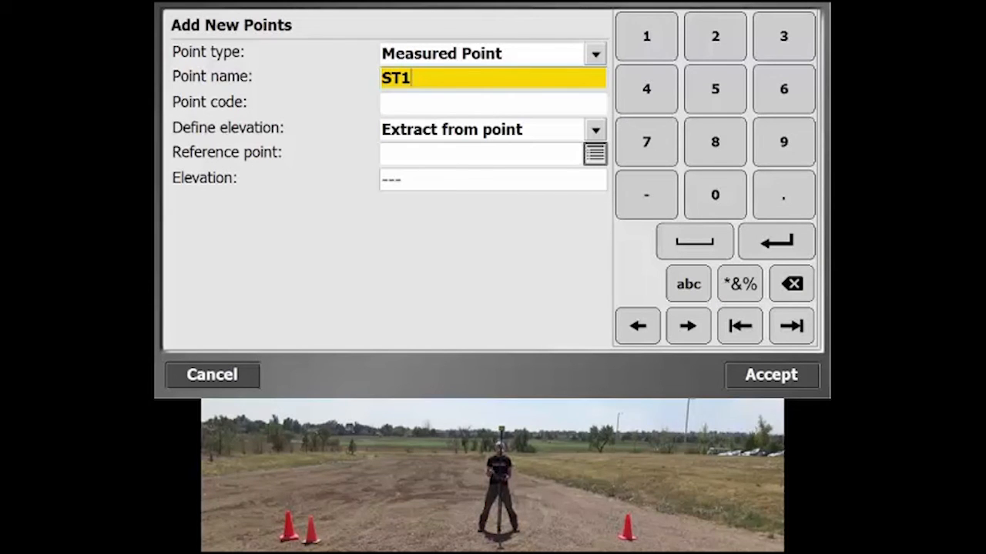
pyautogui.click(770, 376)
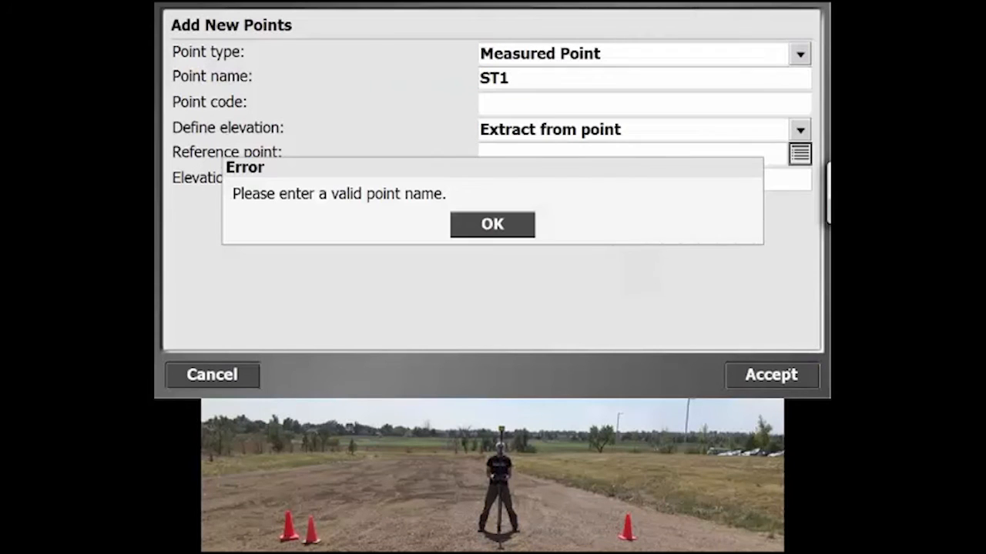
pyautogui.click(491, 225)
pyautogui.write('S')
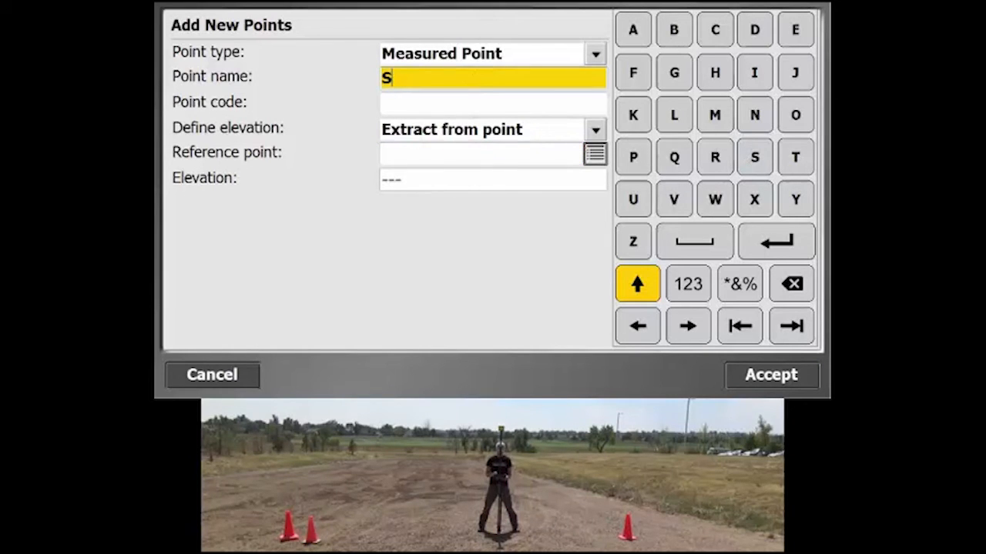
pyautogui.click(687, 283)
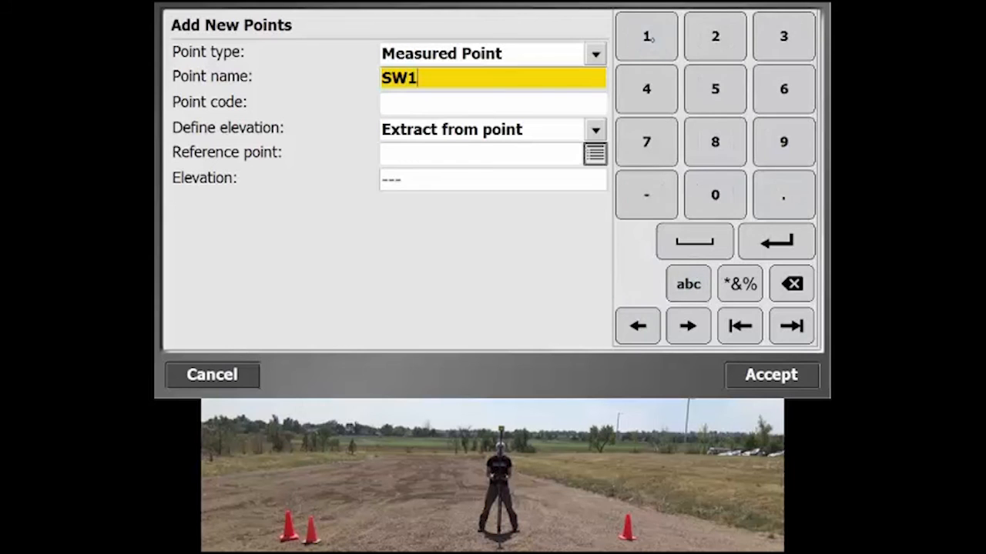
pyautogui.click(770, 376)
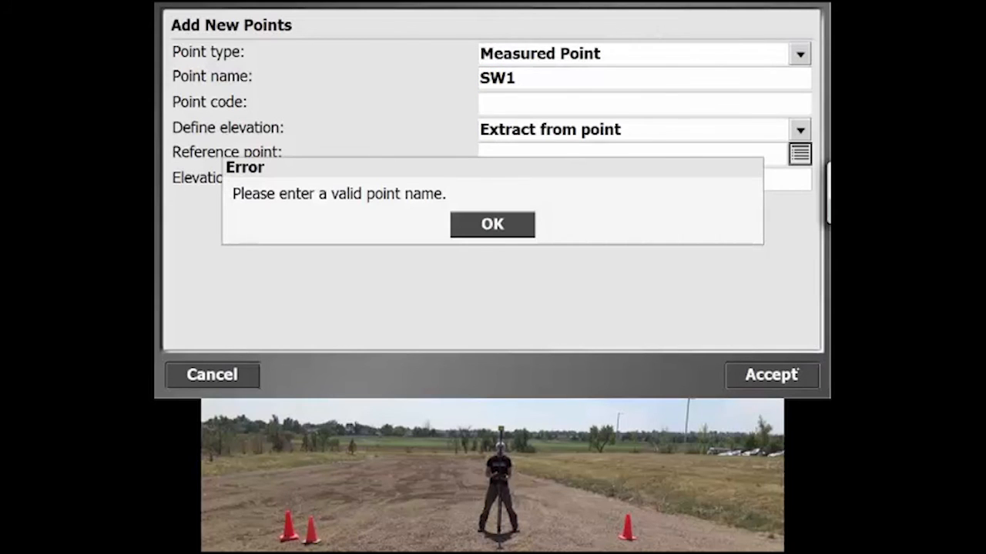
pyautogui.click(491, 225)
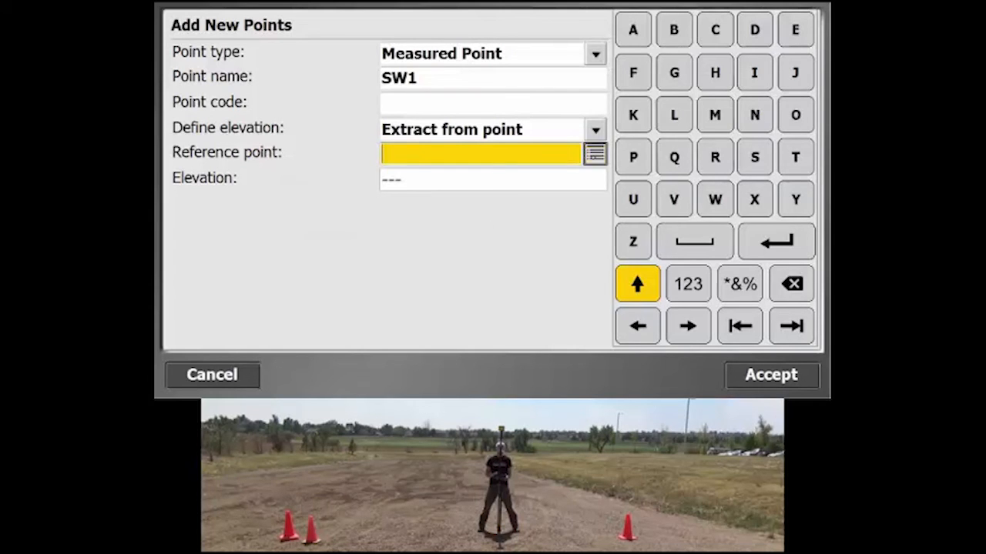
# - Create point SW1 referenced to BC1 with elevation ignored, then accept it
pyautogui.click(595, 154)
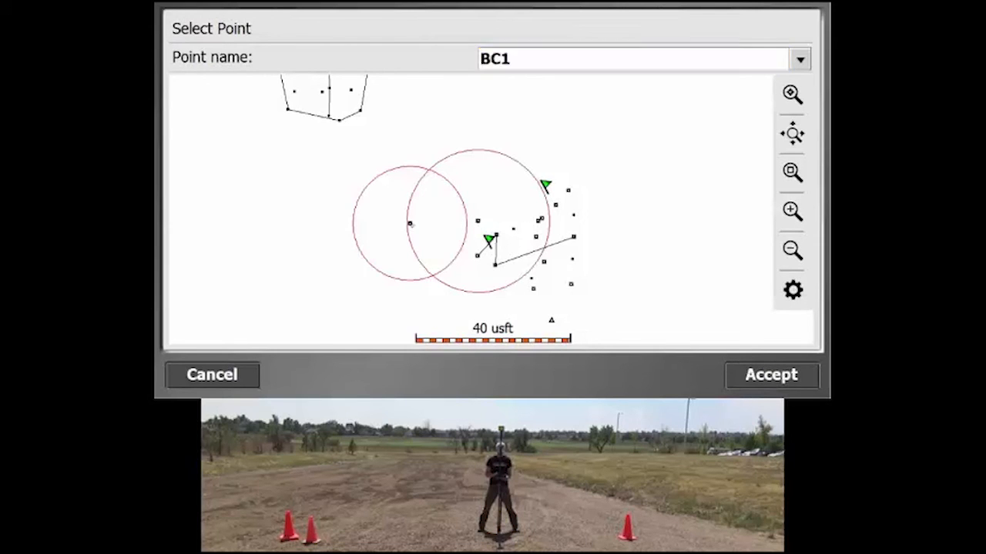
pyautogui.click(770, 375)
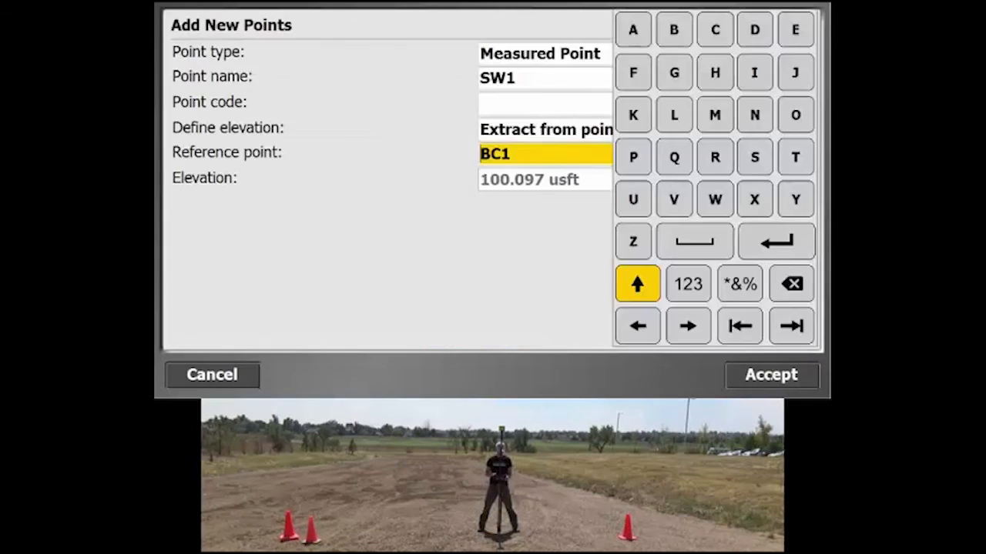
pyautogui.click(595, 129)
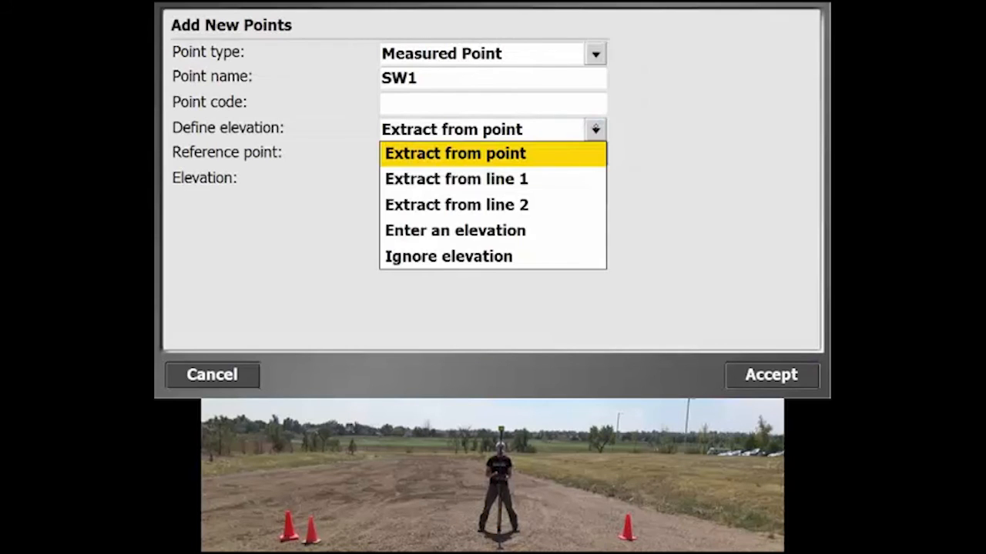
pyautogui.click(448, 256)
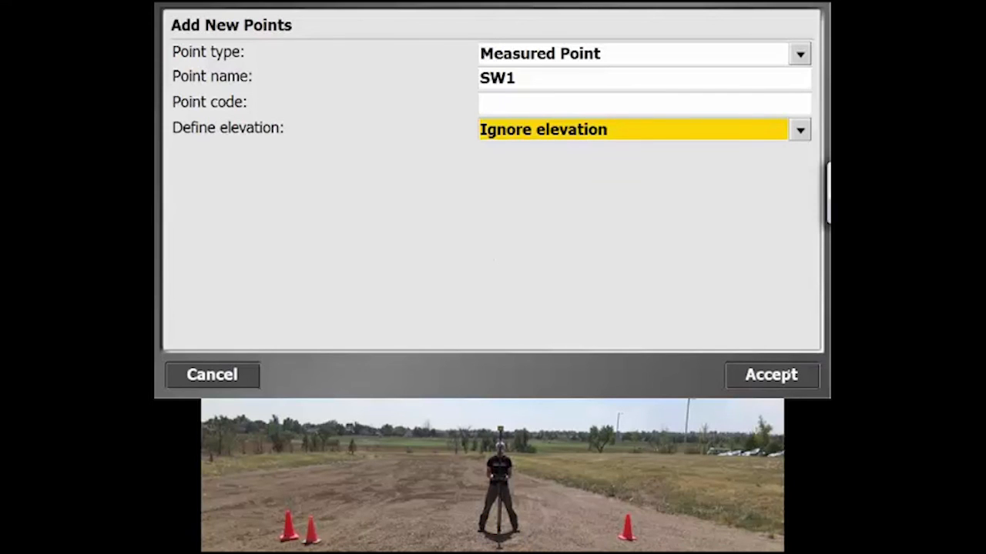
pyautogui.click(770, 375)
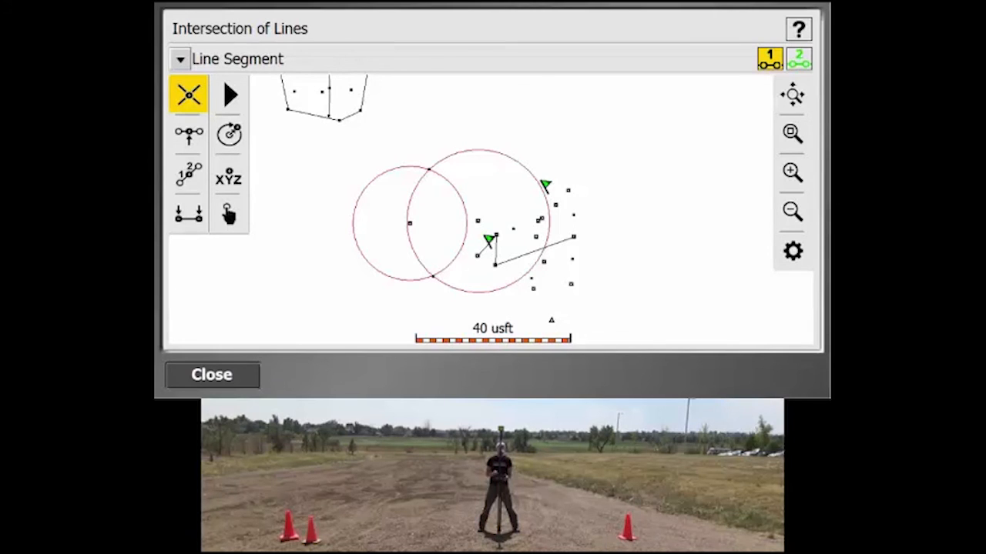
pyautogui.moveTo(213, 376)
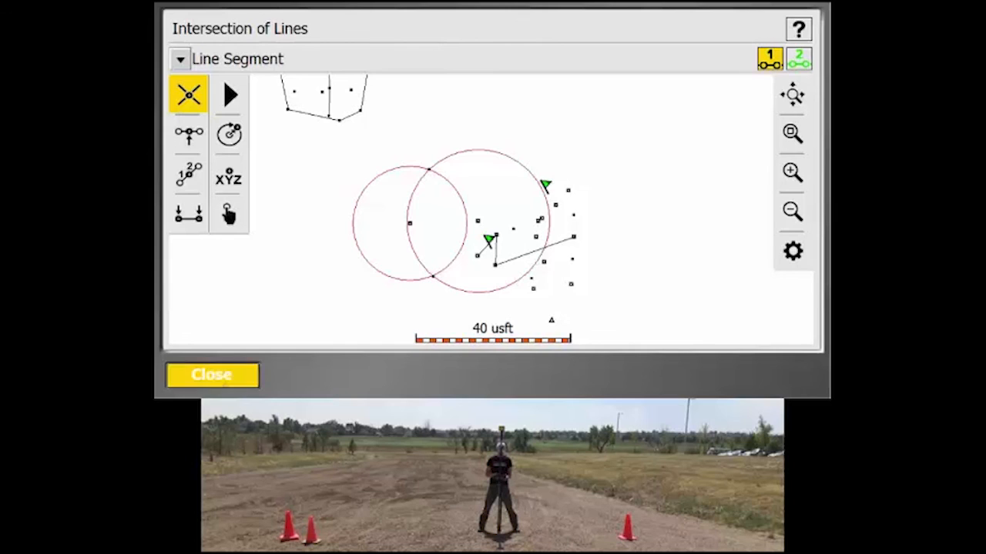
# - Close the intersection tool and begin staking out SW2, guided south 13.070 usft
pyautogui.click(213, 376)
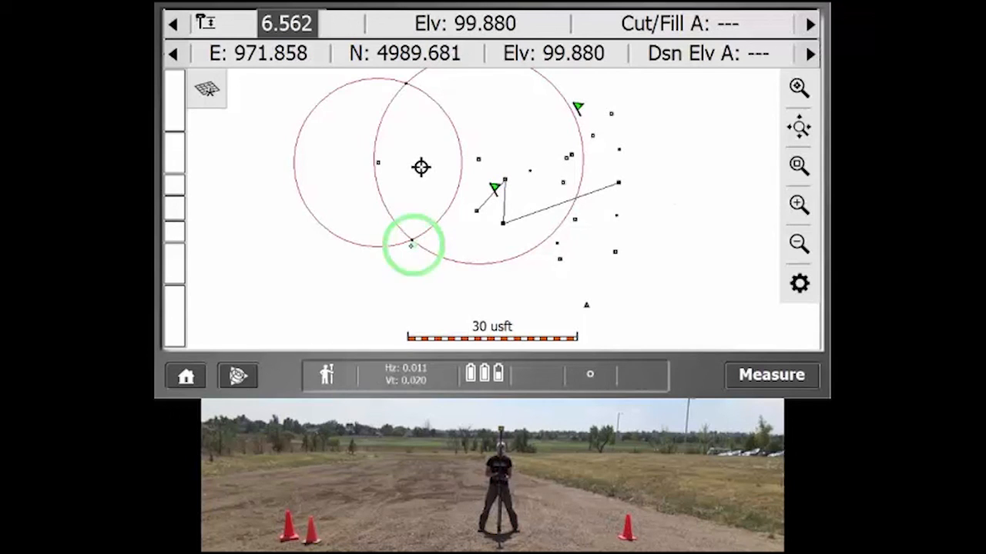
pyautogui.click(409, 246)
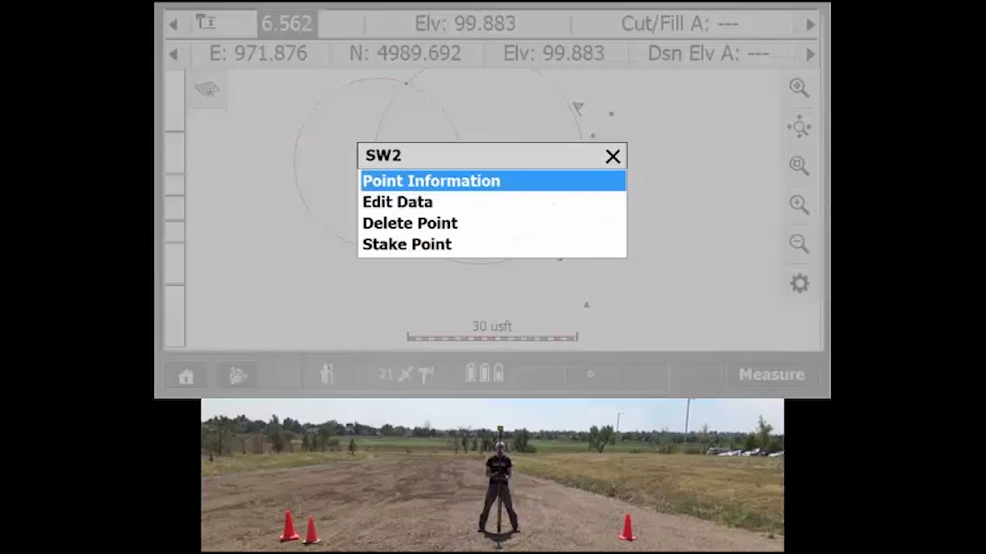
pyautogui.click(407, 243)
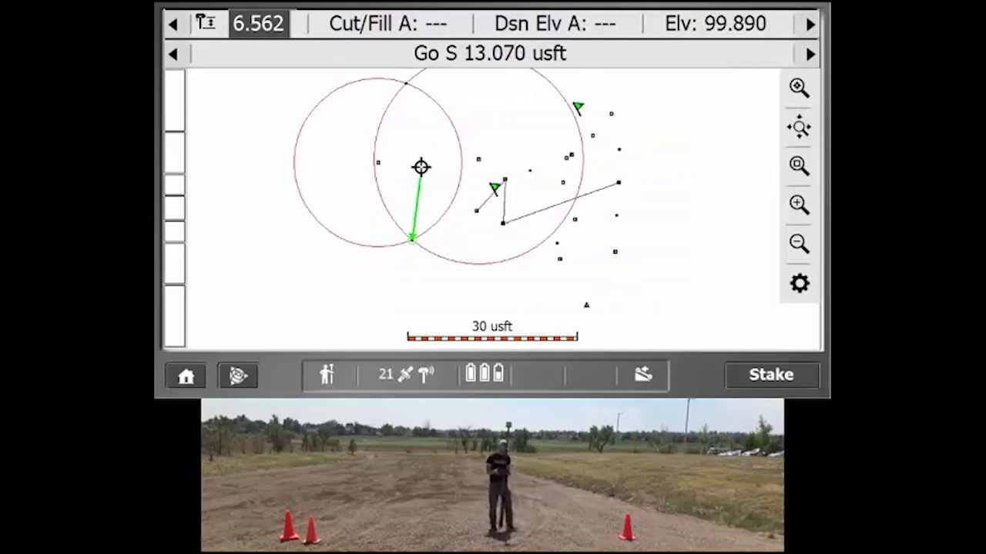